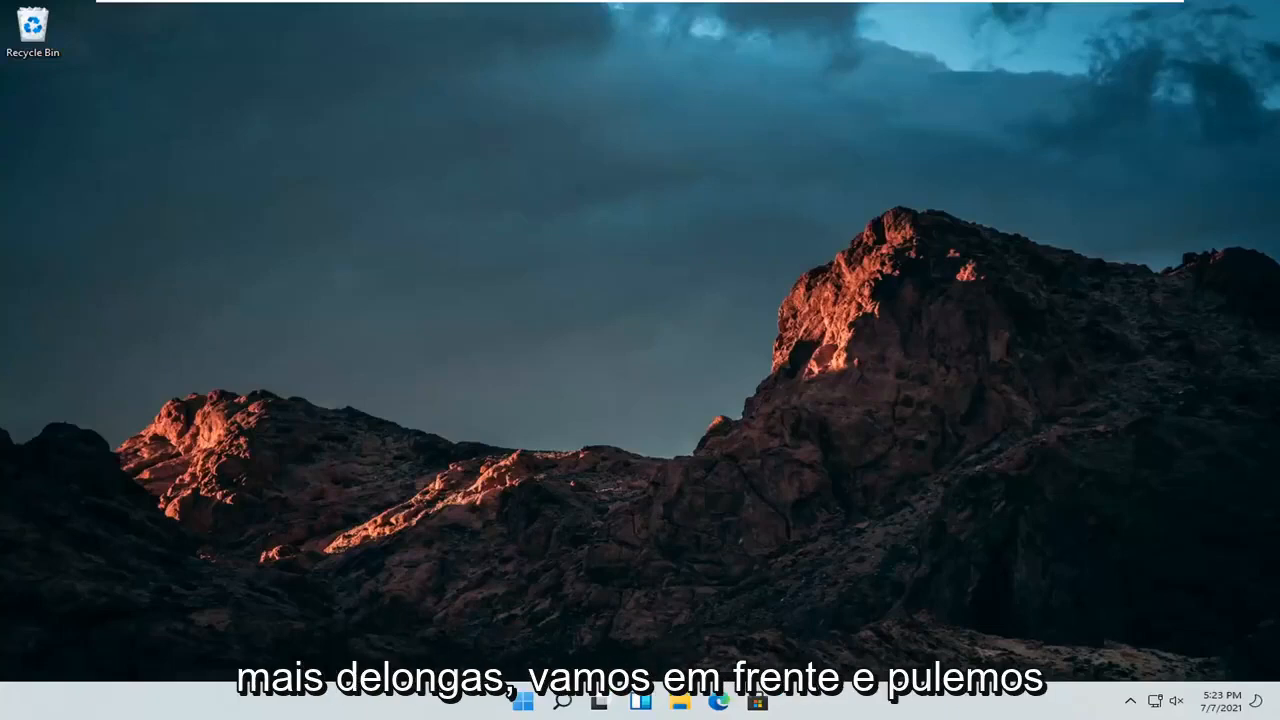
mouse_move(910, 372)
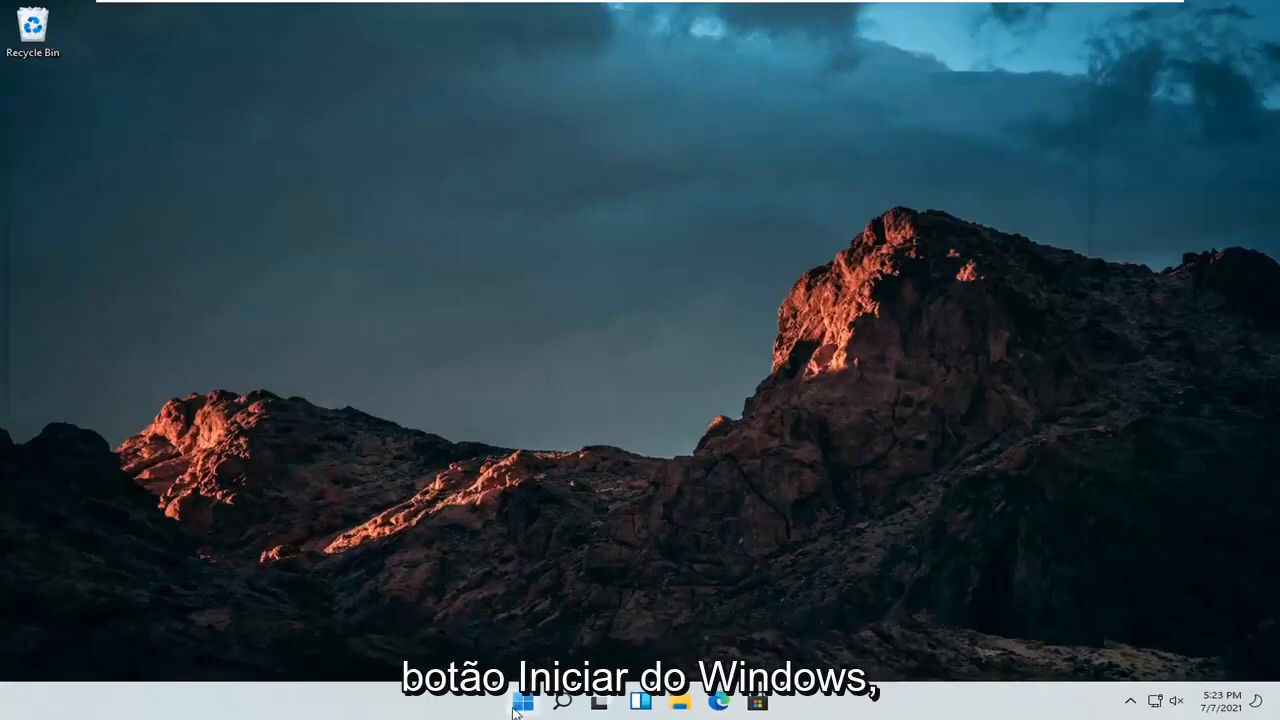
Bring up the Start button's Quick Link menu of system tools.
right_click(522, 700)
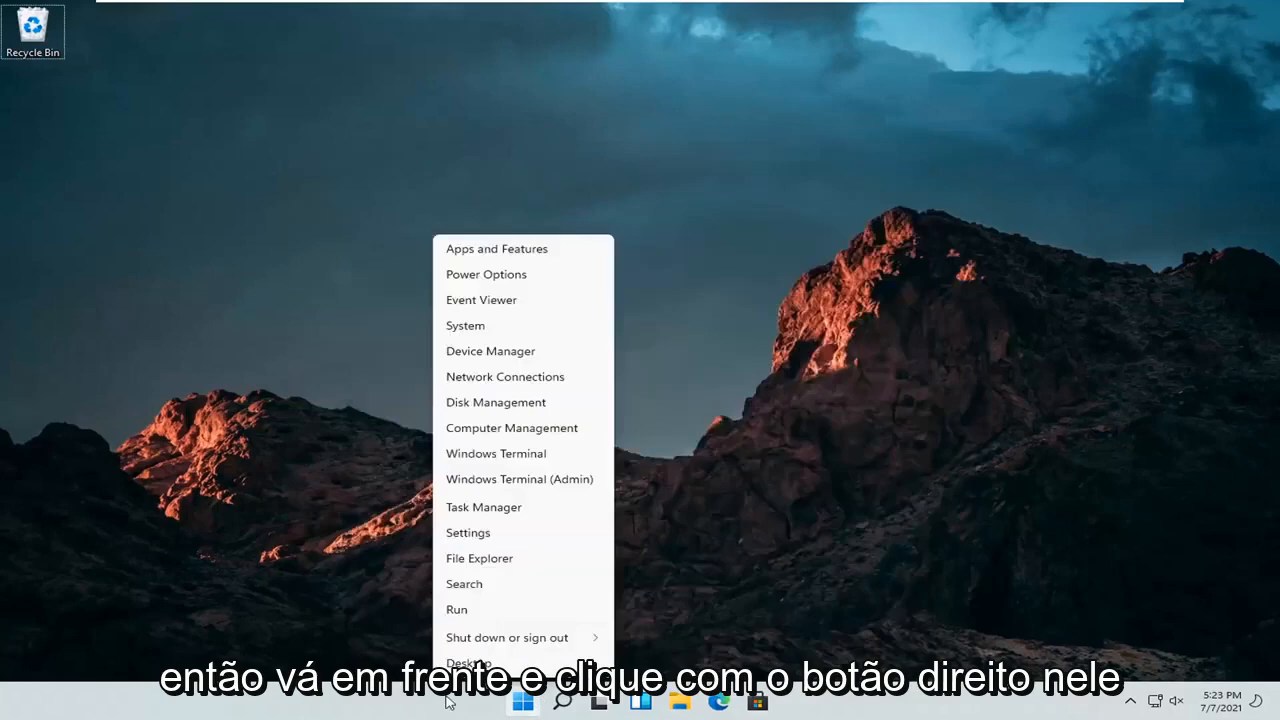
mouse_move(468, 532)
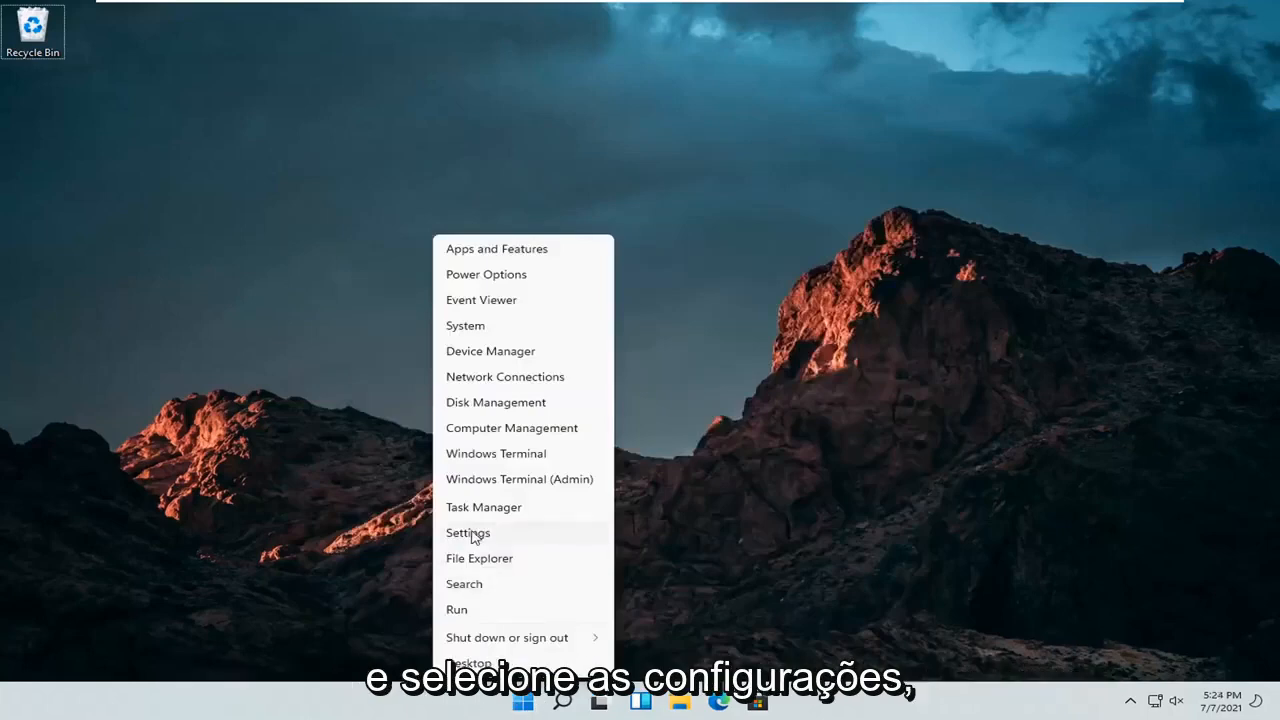
In Settings > Gaming > Xbox Game Bar, switch the Open Xbox Game Bar toggle on.
click(468, 532)
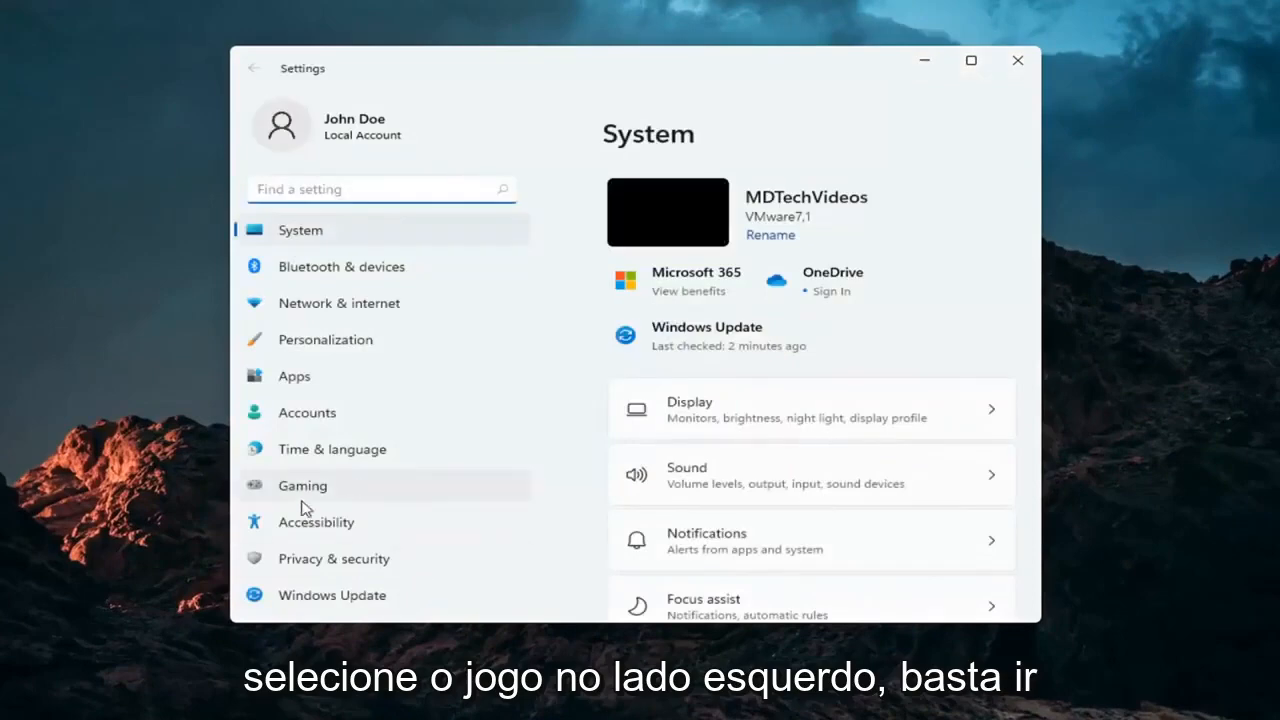
click(302, 486)
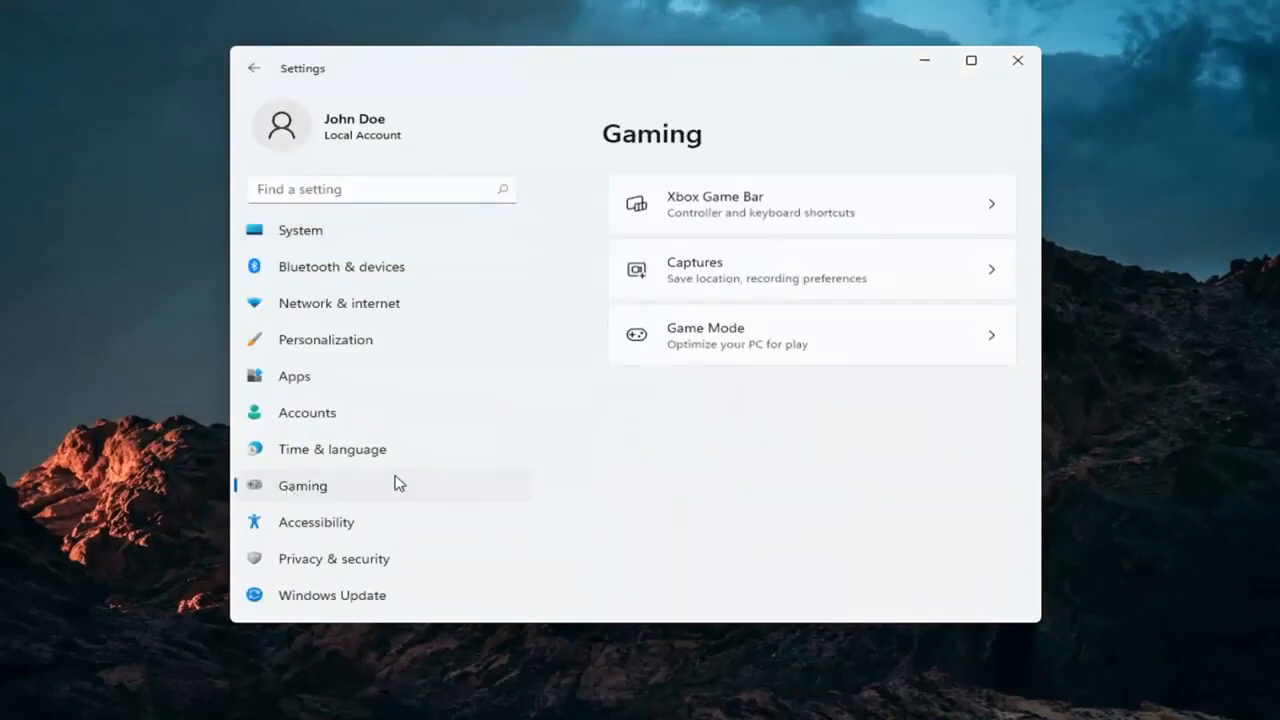
click(810, 204)
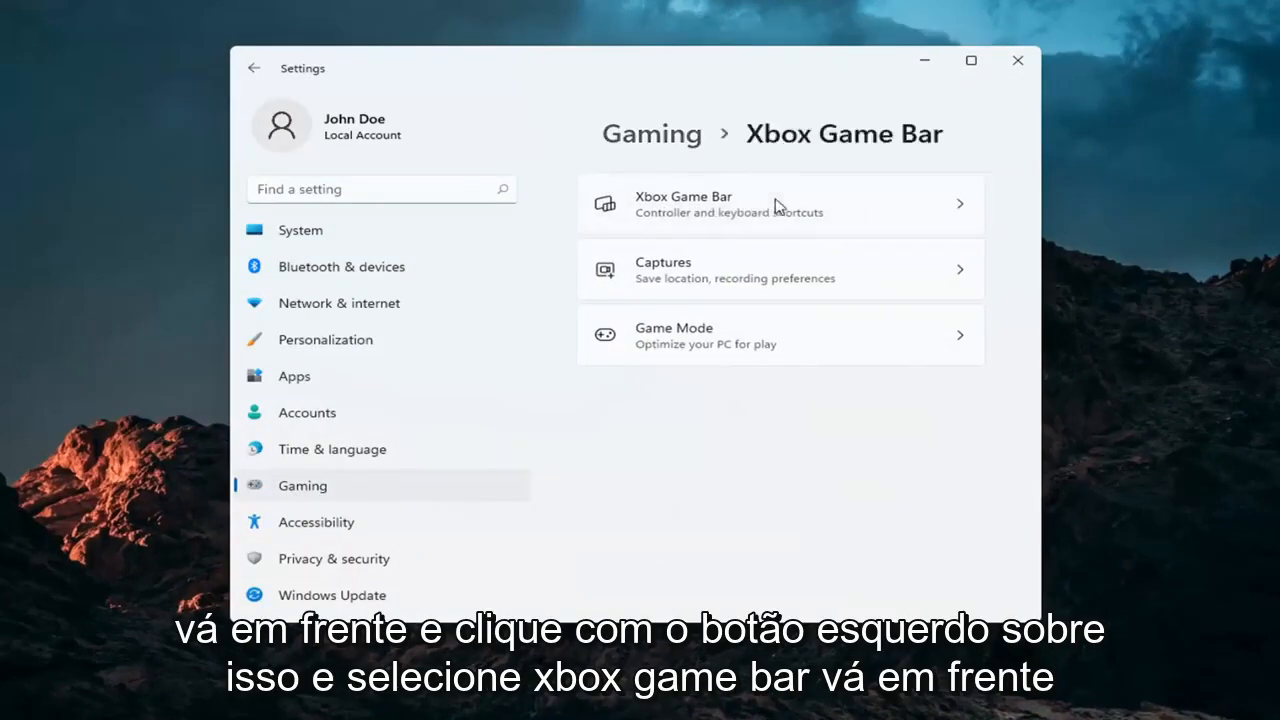
click(780, 204)
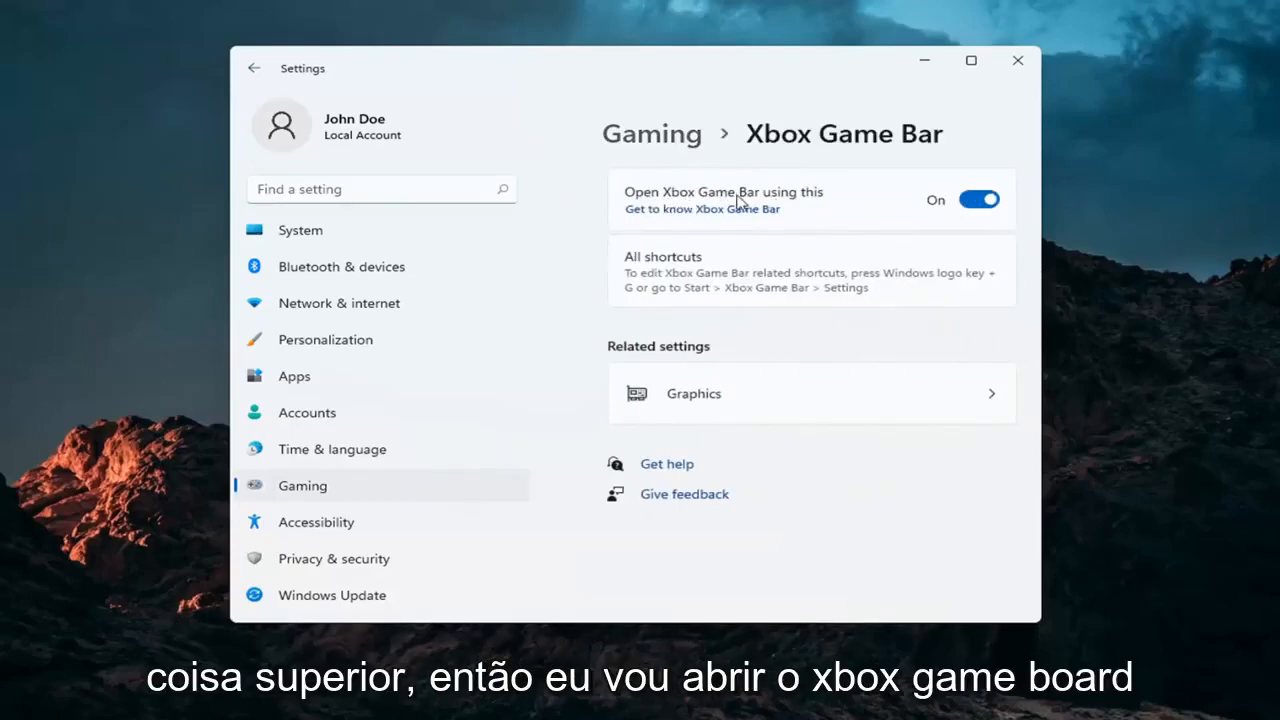
mouse_move(858, 198)
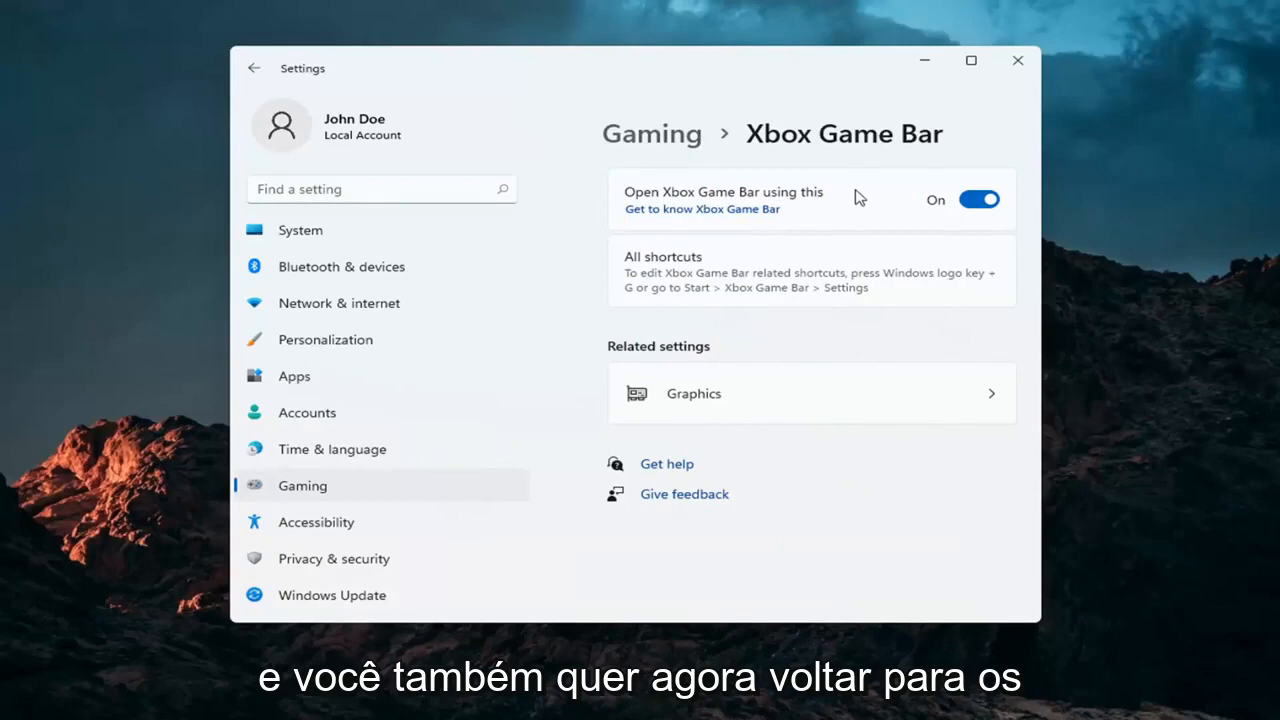
Filter Apps & features by 'xbox' and bring up the three-dot menu for Xbox Game Bar.
click(294, 376)
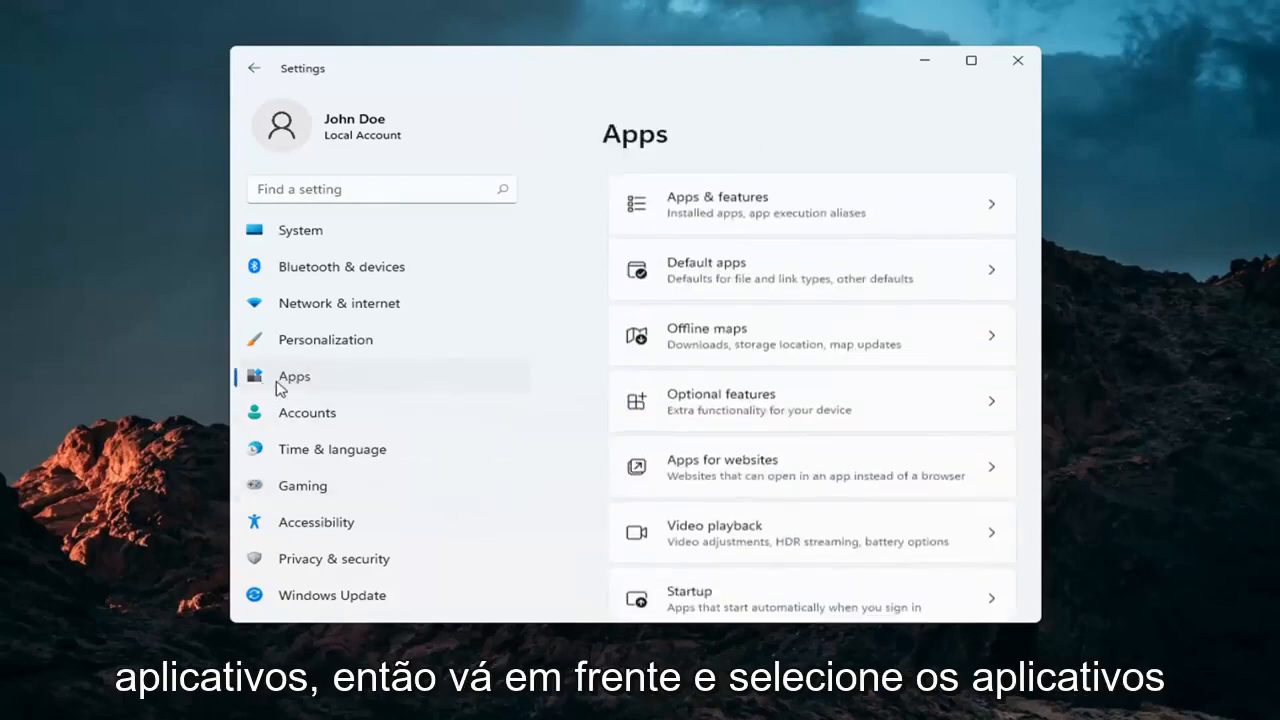
mouse_move(352, 386)
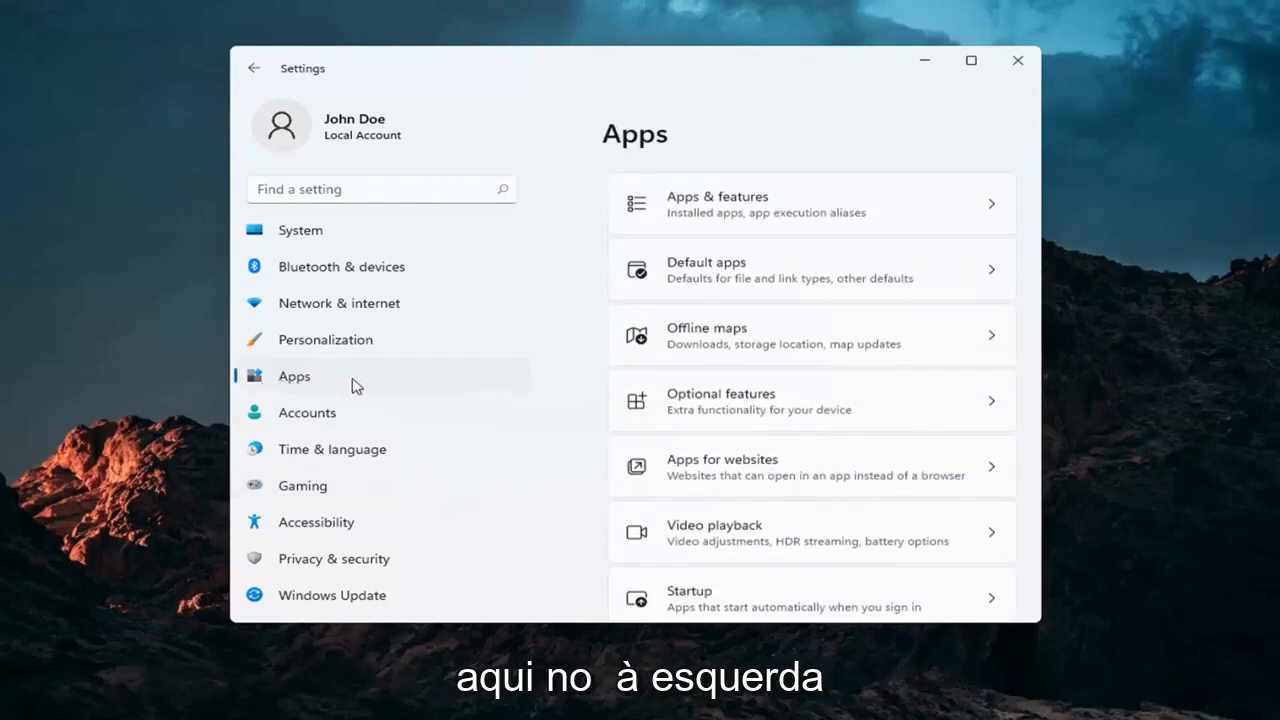
mouse_move(724, 204)
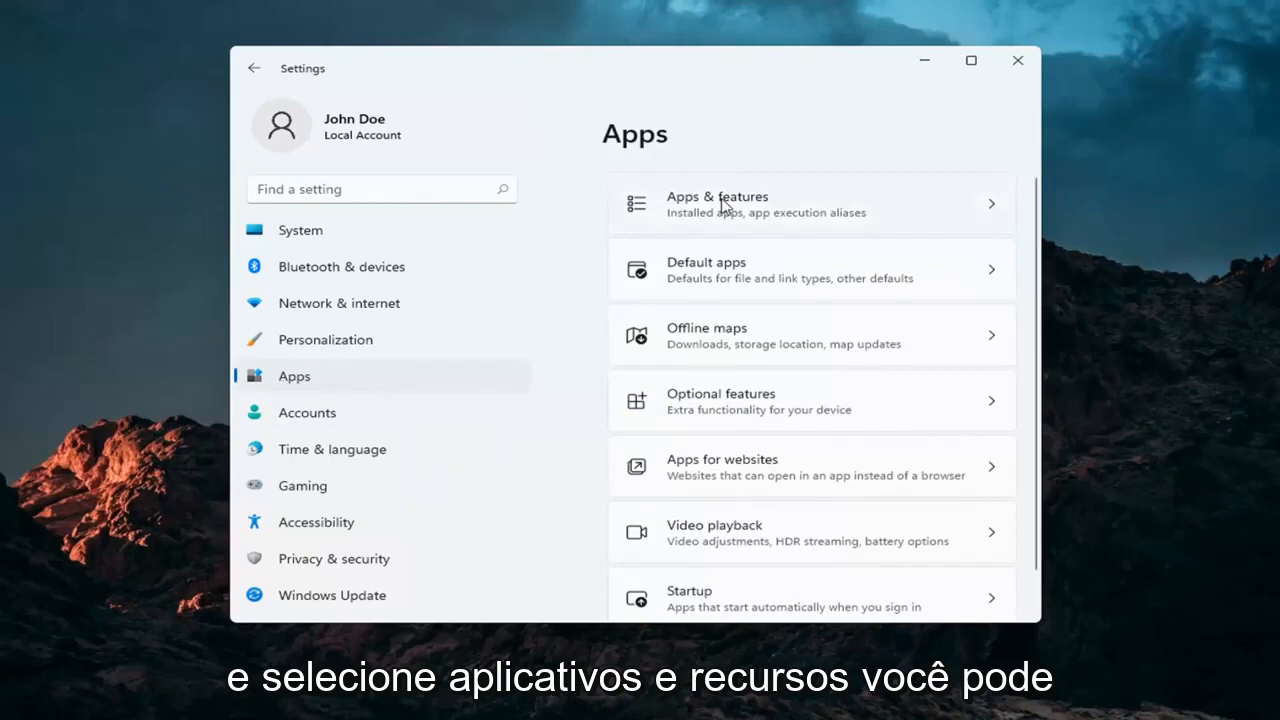
click(810, 204)
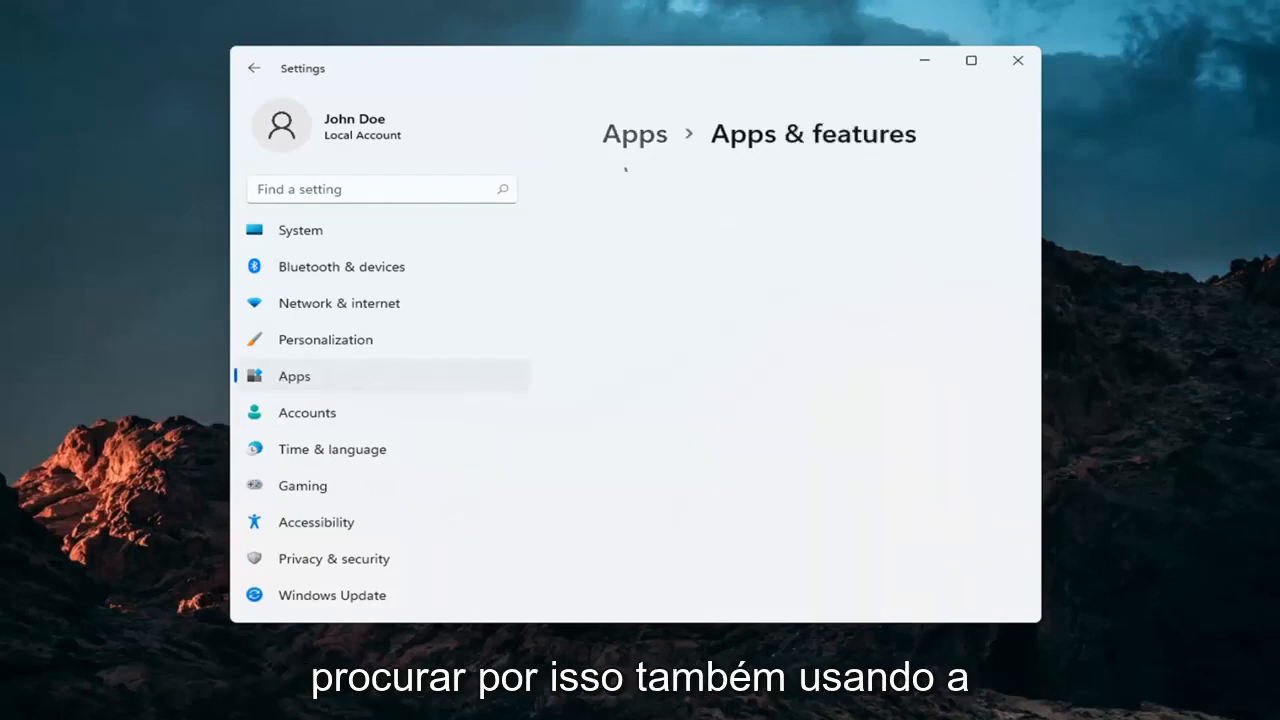
mouse_move(700, 464)
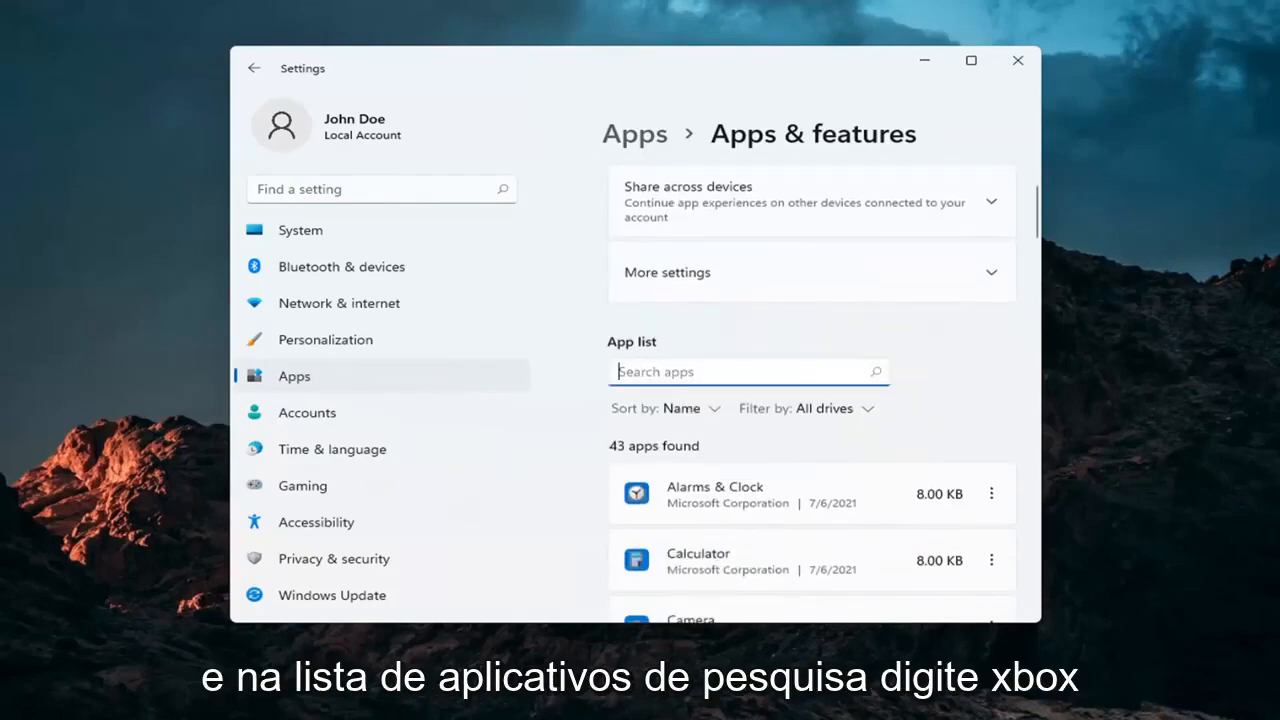
text(xbox)
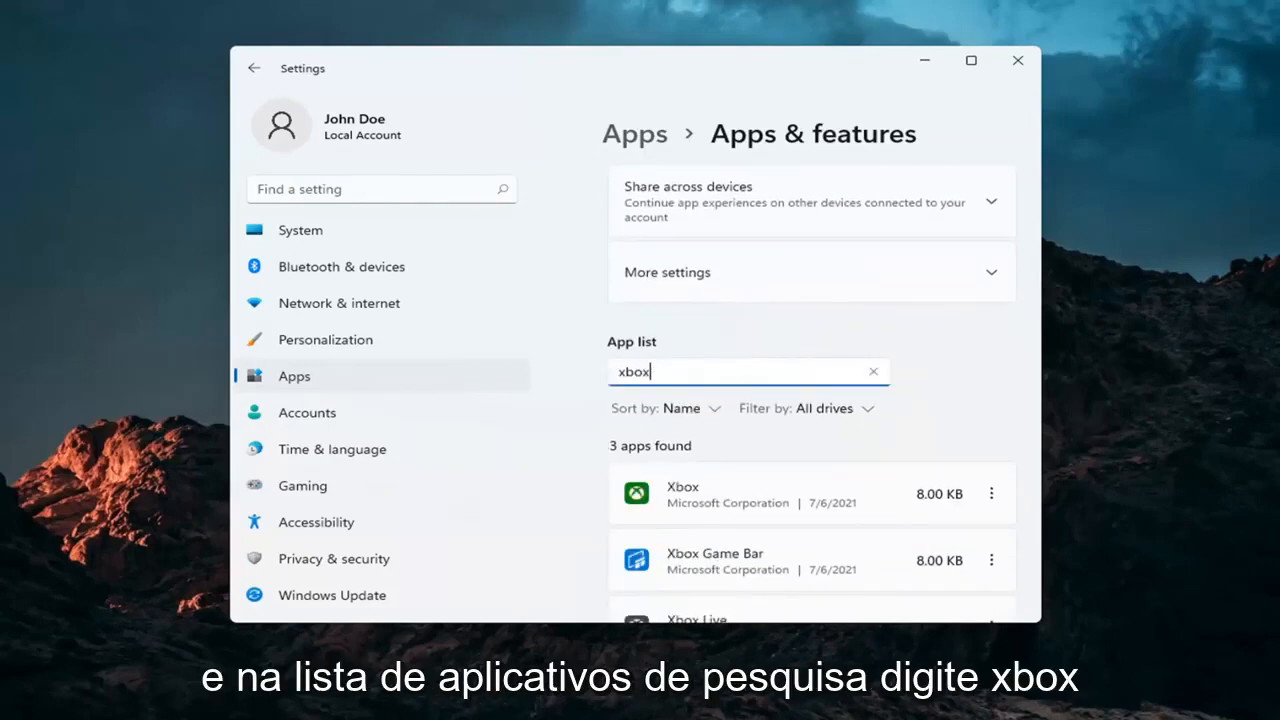
scroll(down, 3)
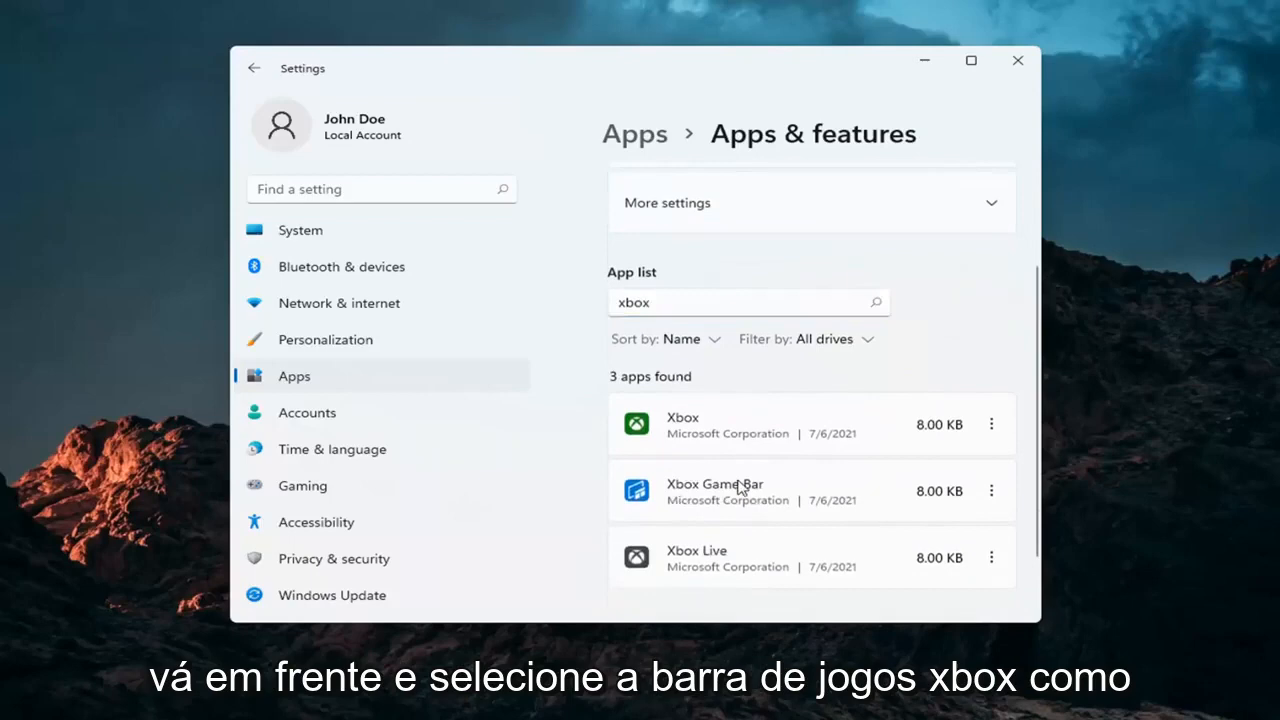
scroll(down, 3)
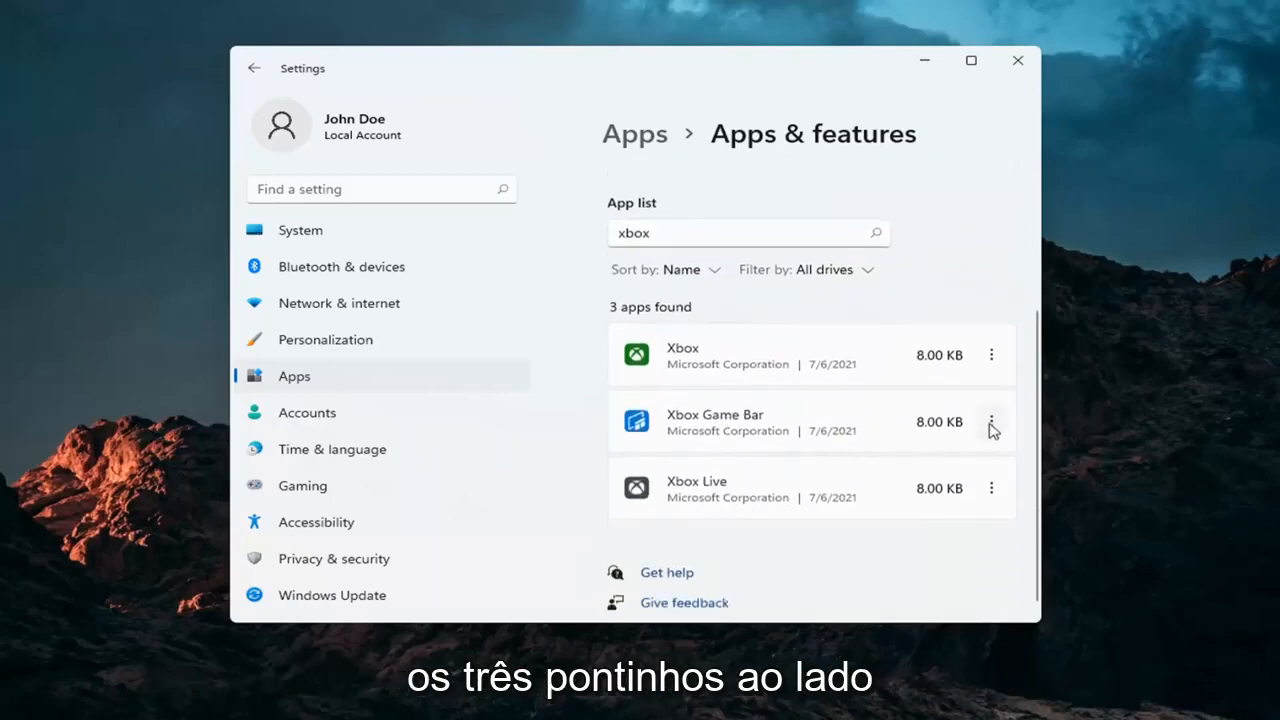
click(992, 420)
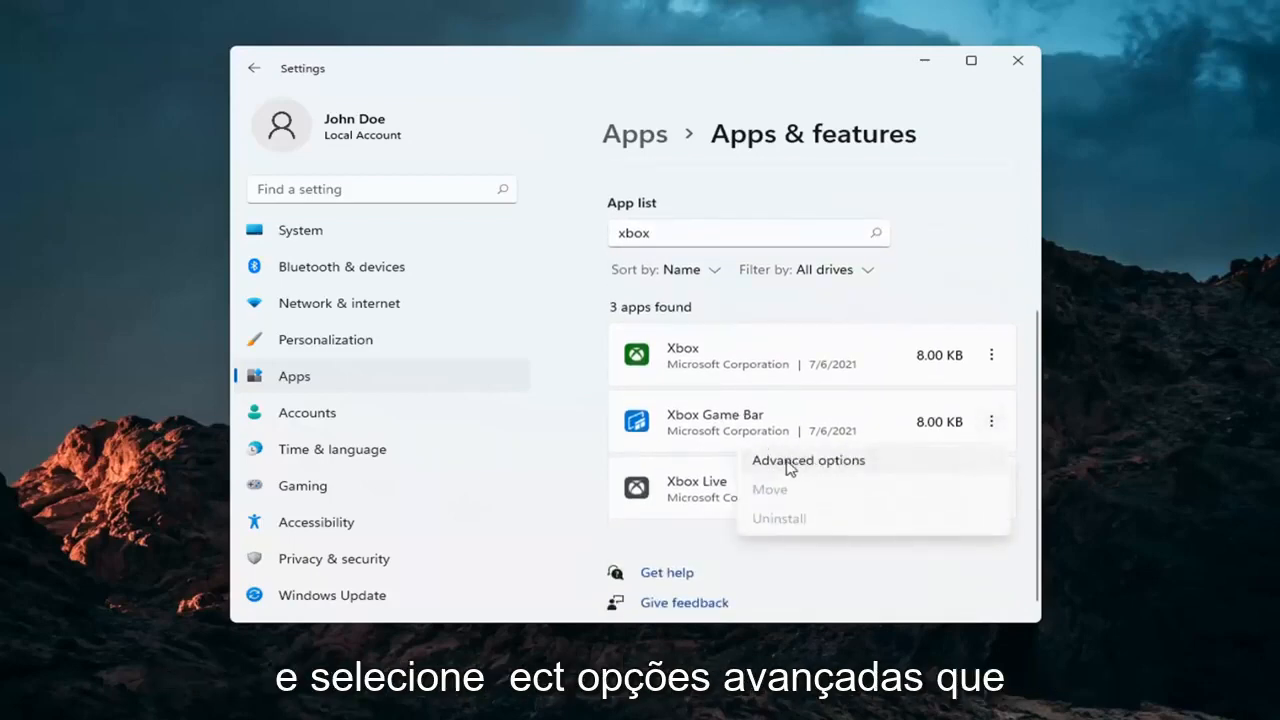
In Xbox Game Bar's Advanced options, set background permission to Power optimized (recommended).
click(808, 460)
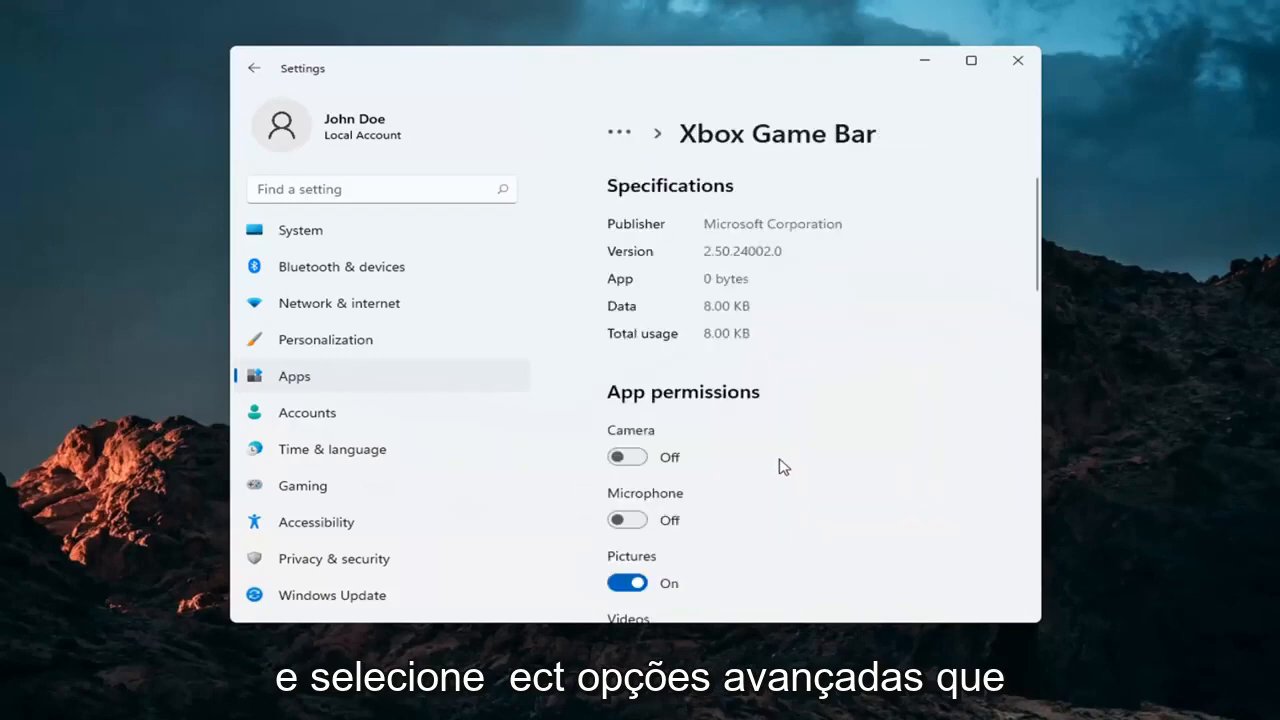
scroll(down, 3)
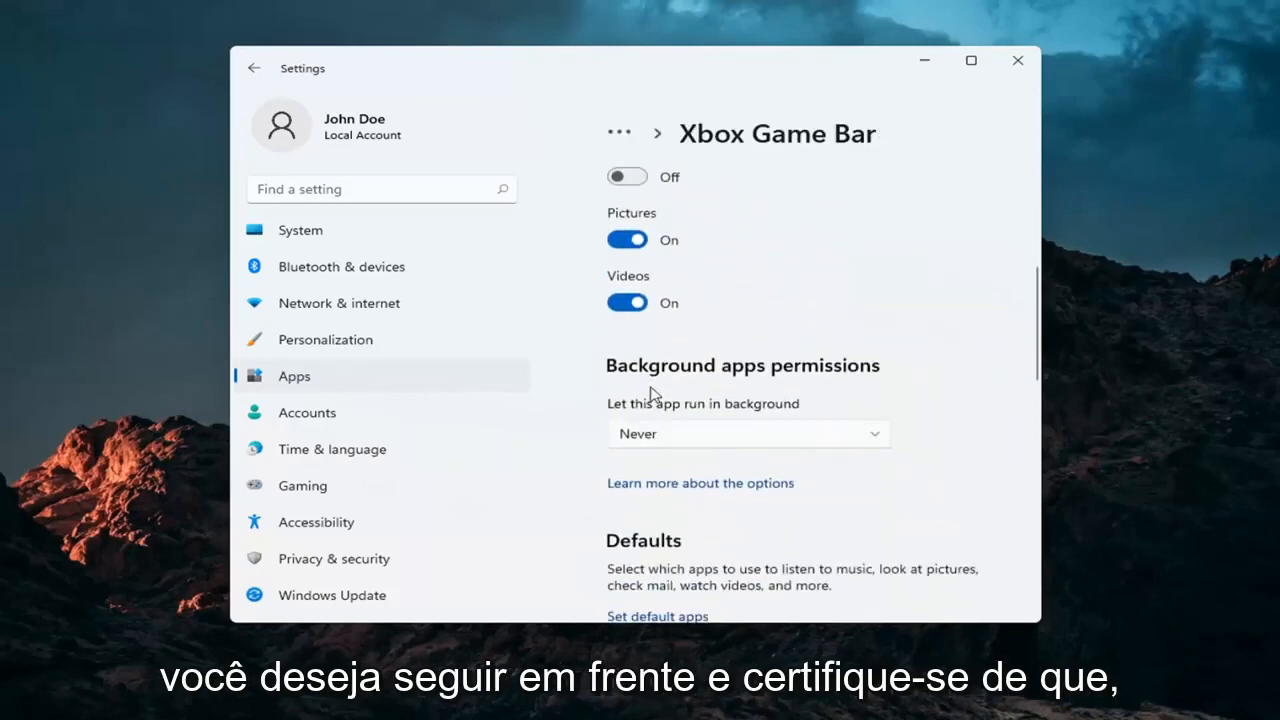
click(748, 432)
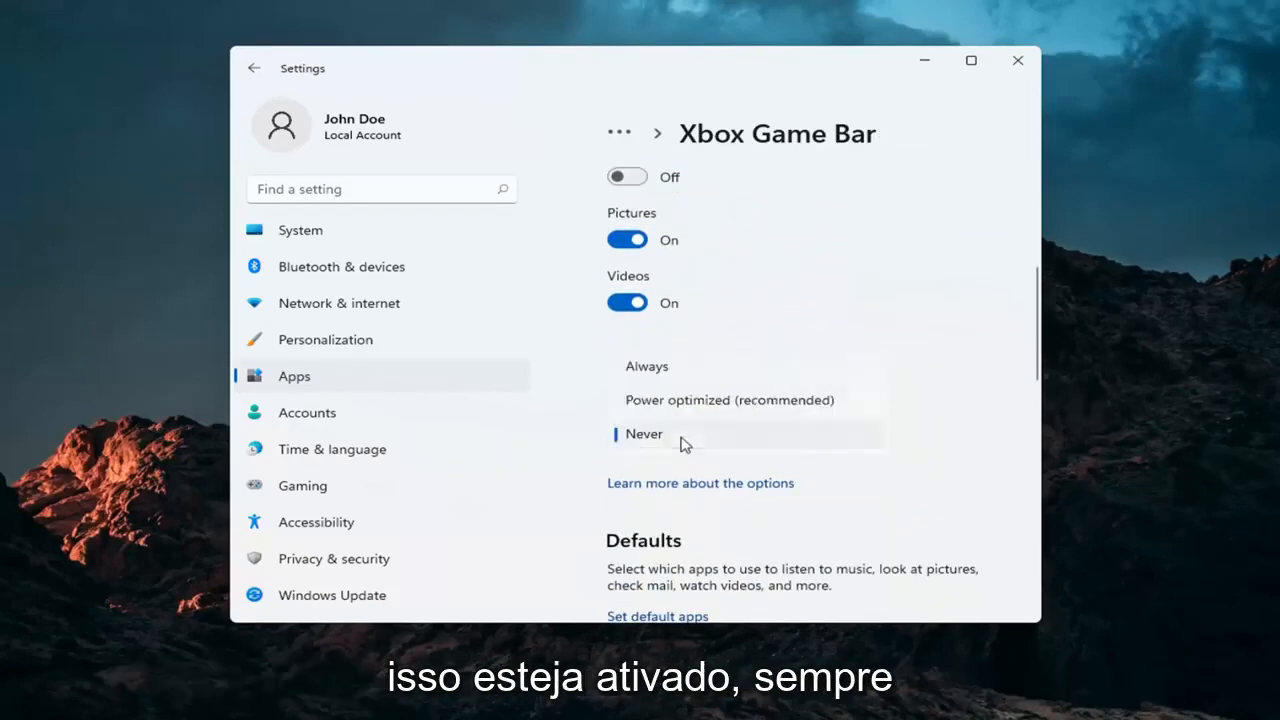
mouse_move(652, 420)
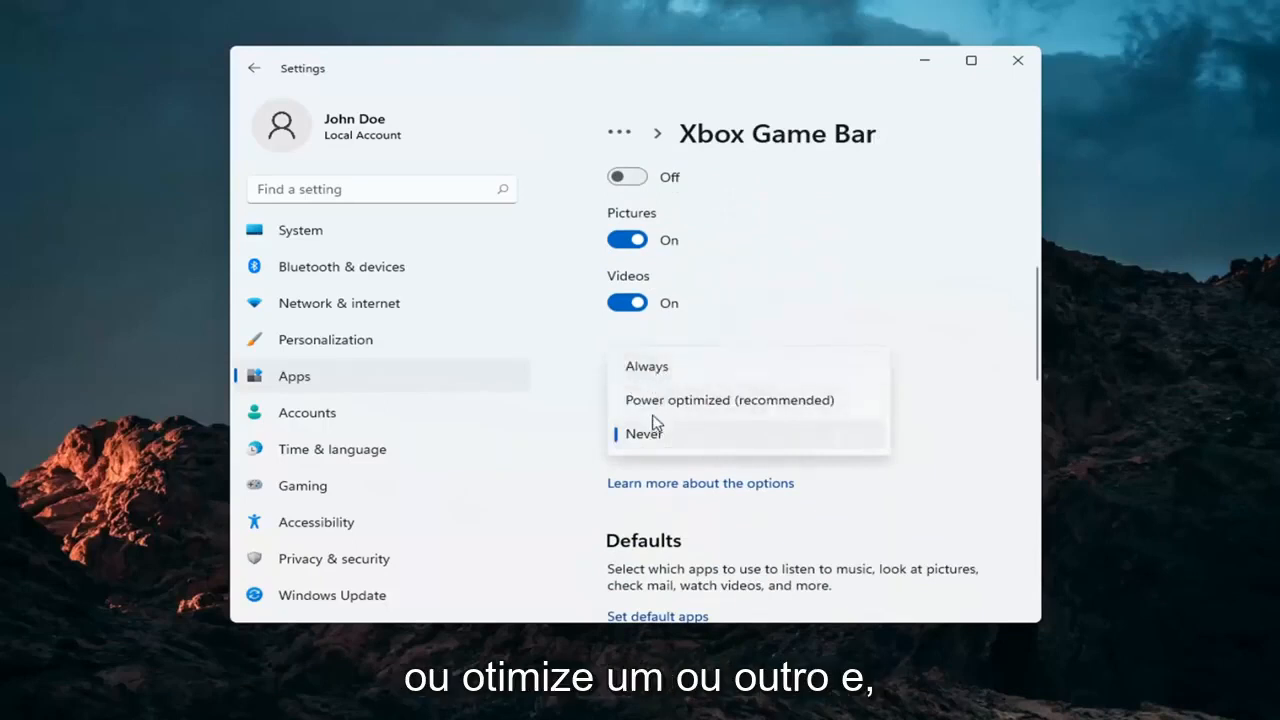
click(644, 432)
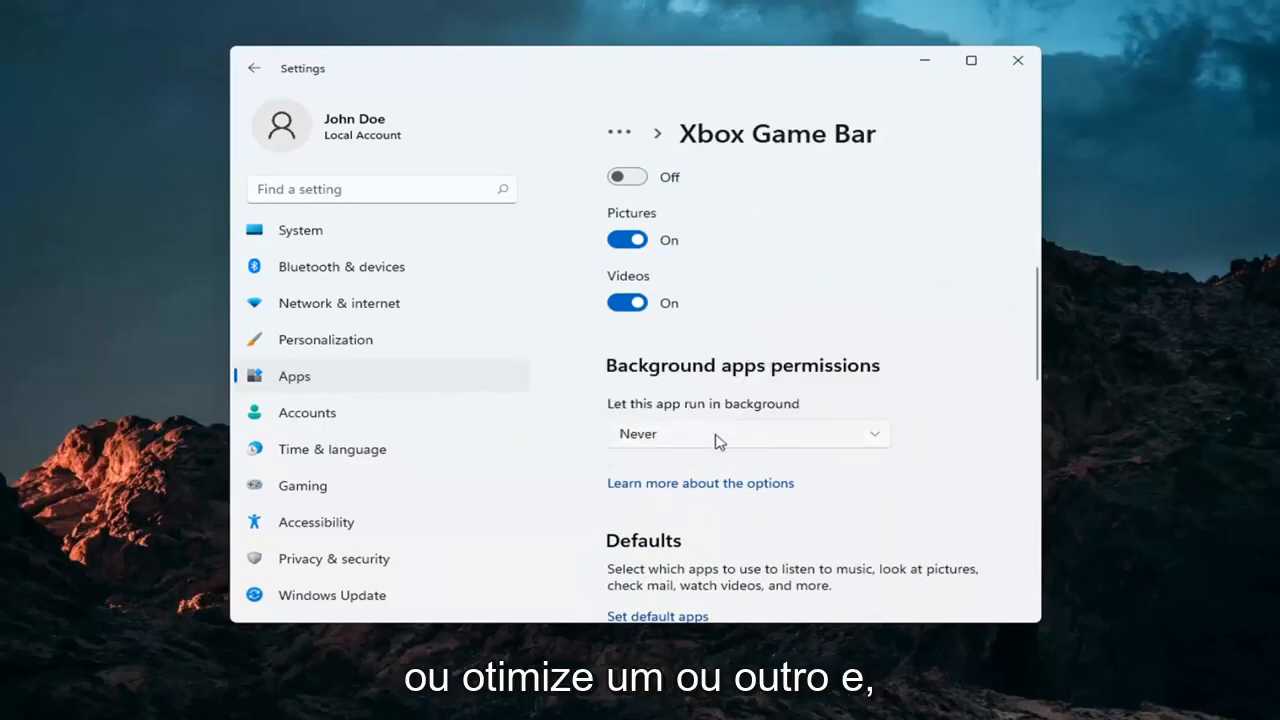
Run Repair on Xbox Game Bar from the Reset section, keeping its data.
scroll(down, 3)
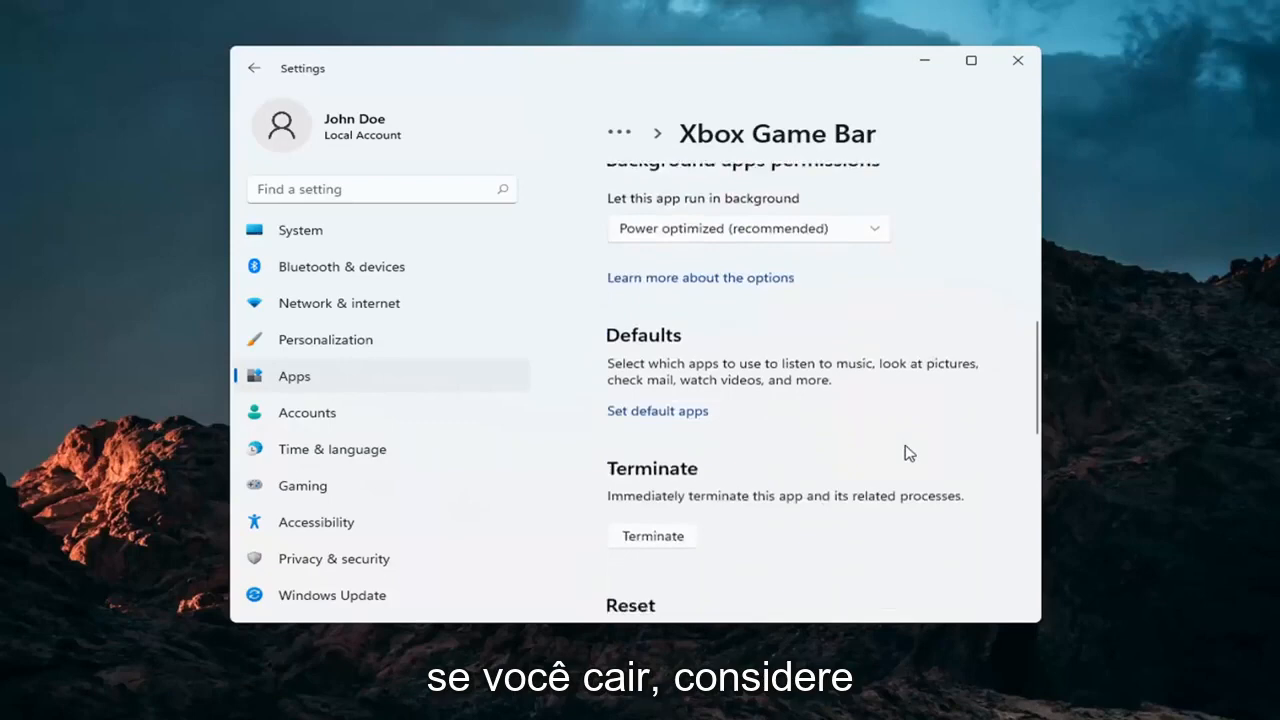
scroll(down, 3)
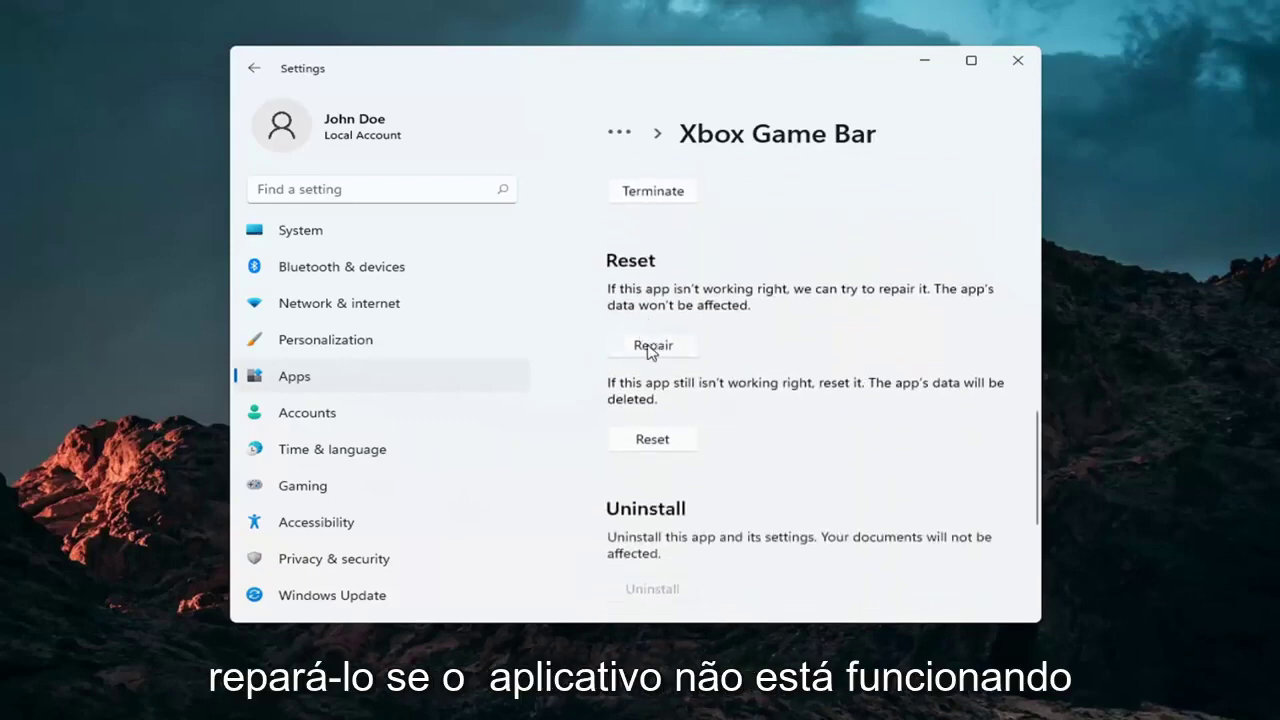
mouse_move(808, 308)
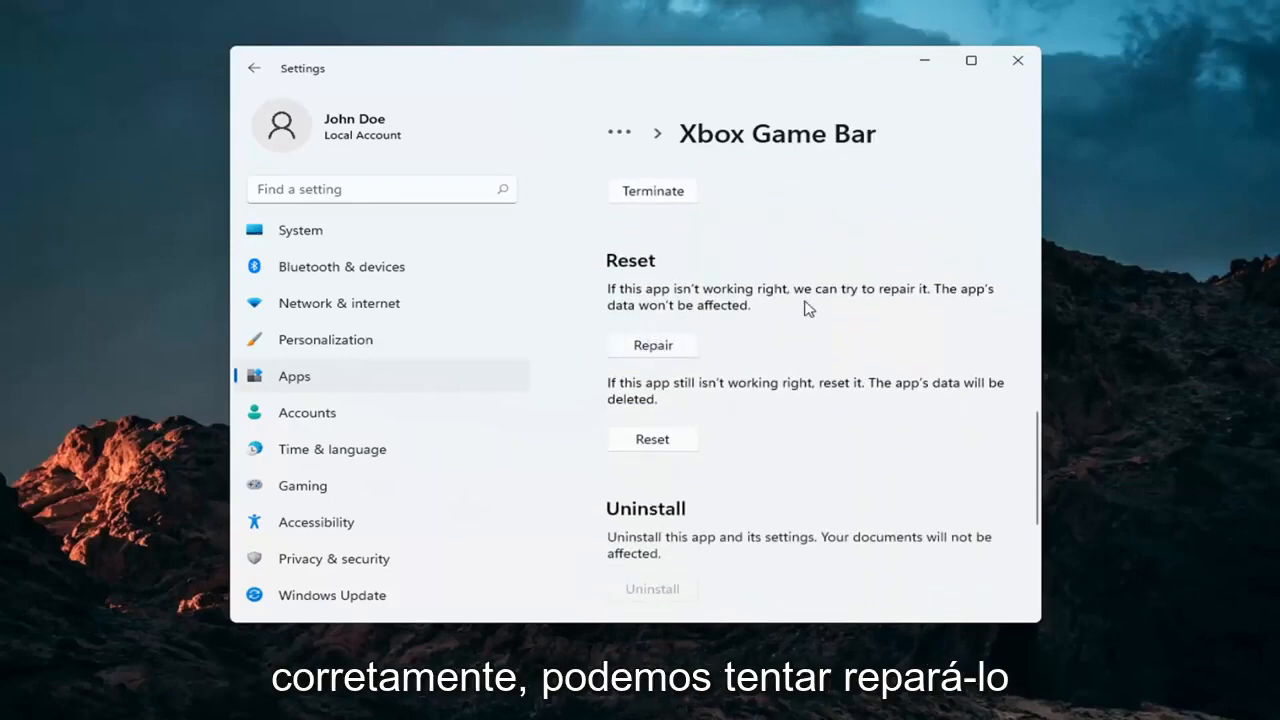
mouse_move(636, 342)
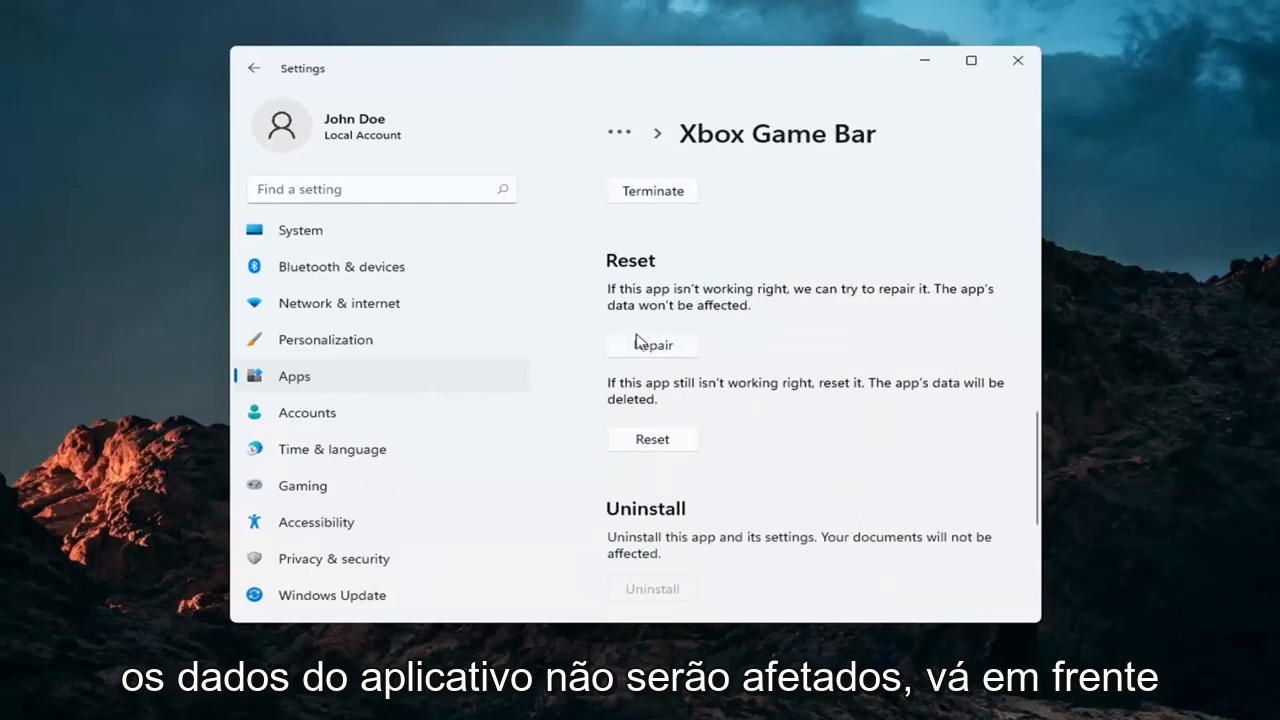
click(652, 344)
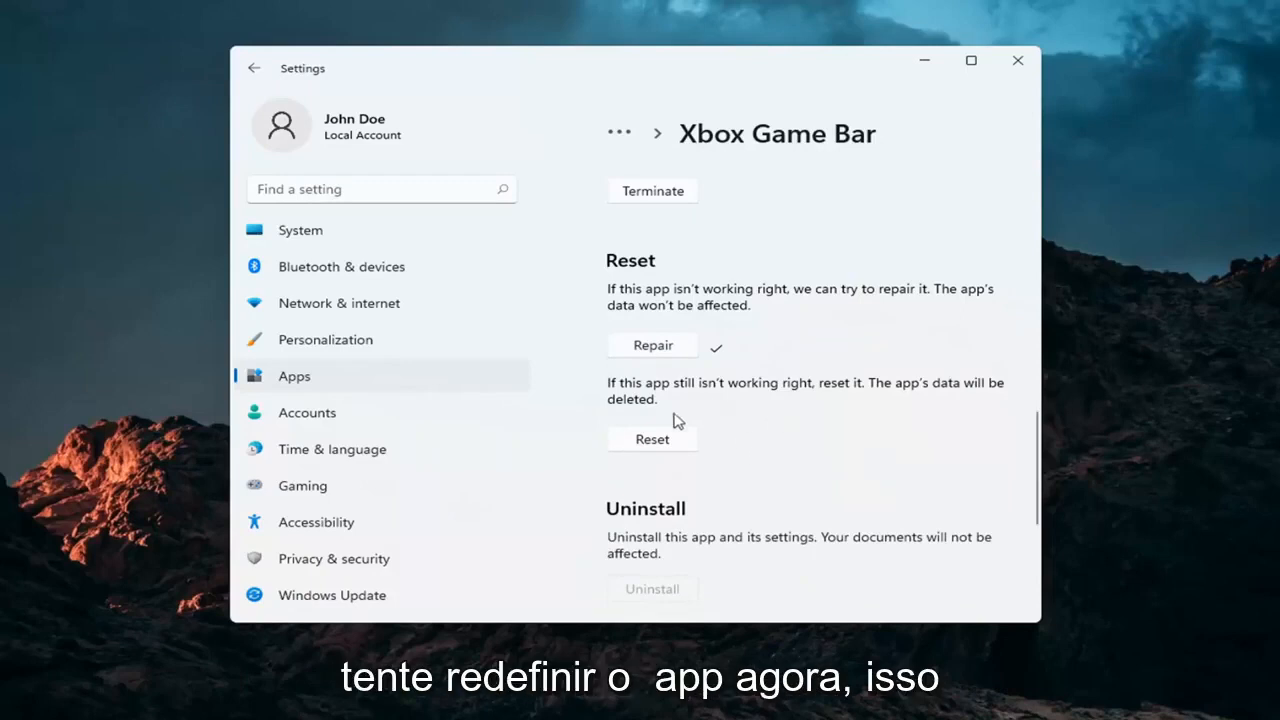
mouse_move(668, 398)
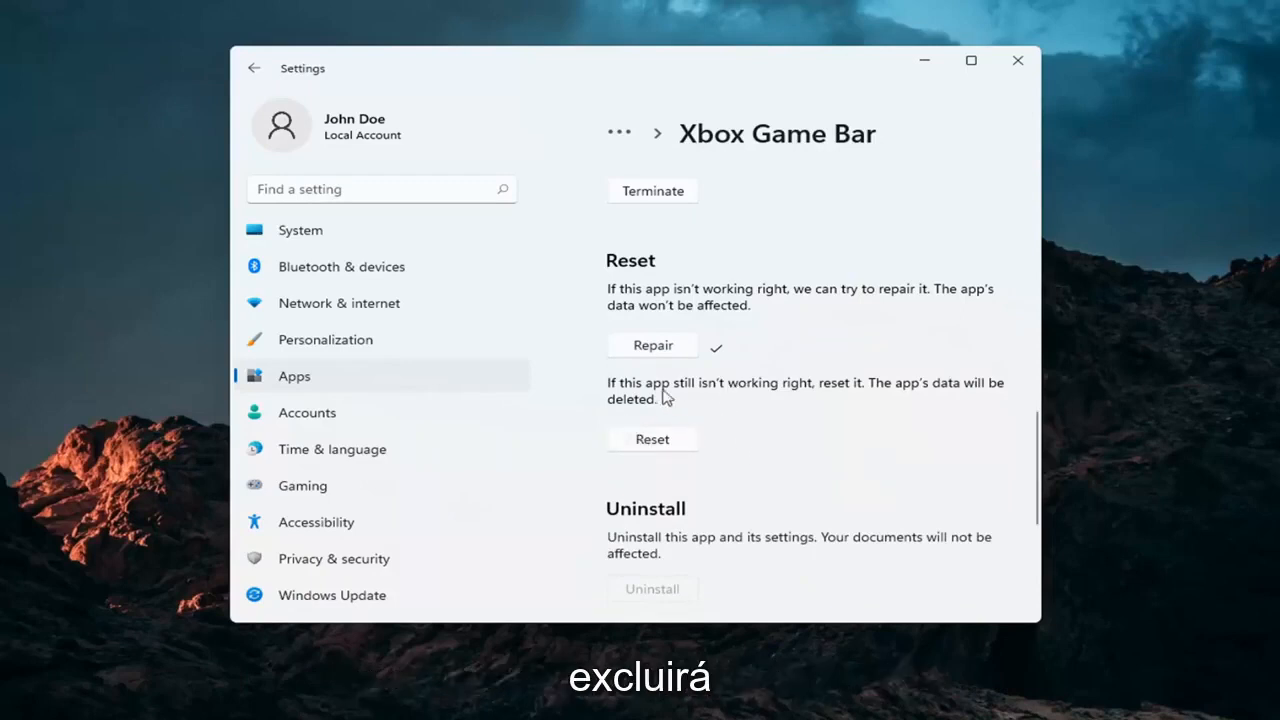
mouse_move(878, 182)
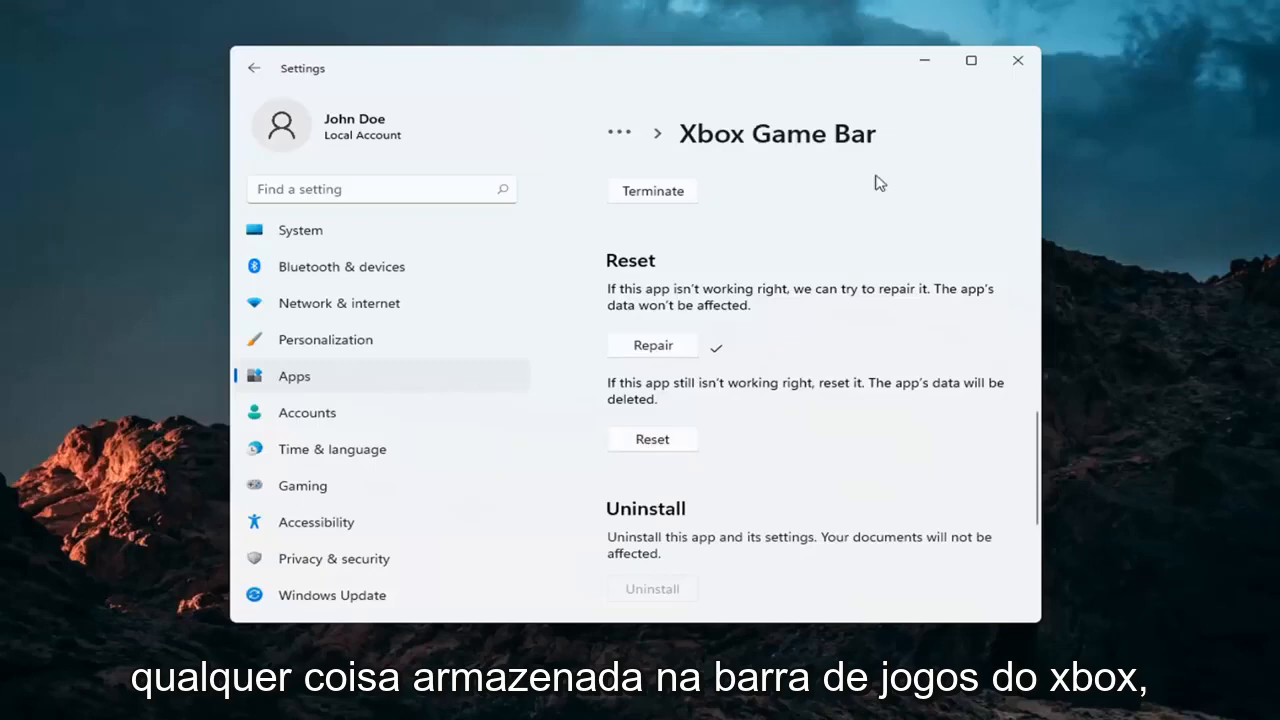
mouse_move(664, 160)
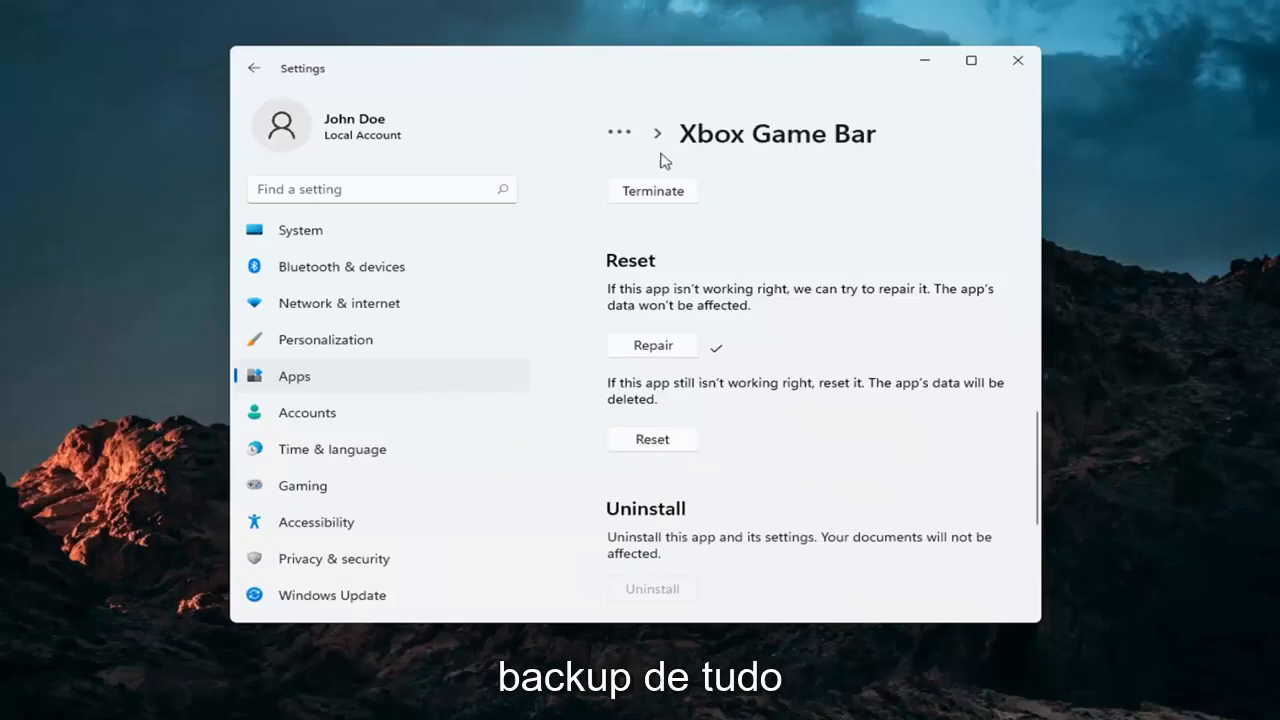
Reset Xbox Game Bar's data, then close Settings to show the desktop.
click(652, 440)
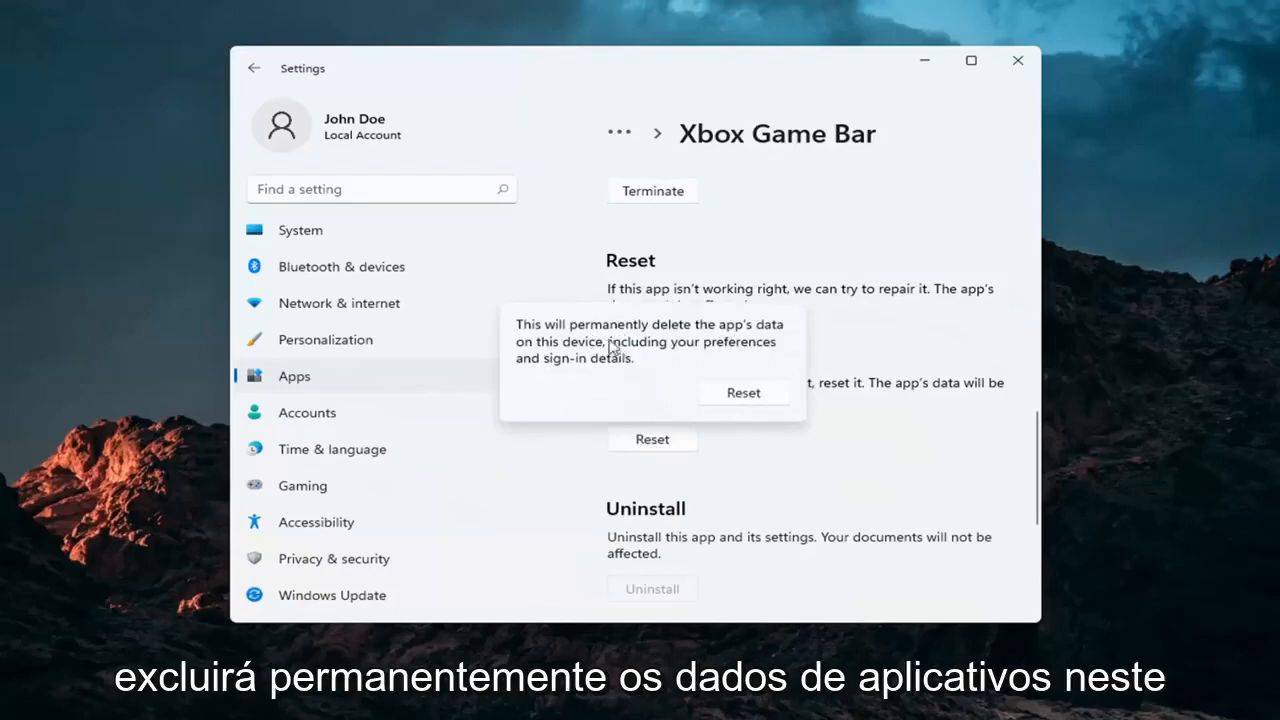
mouse_move(672, 354)
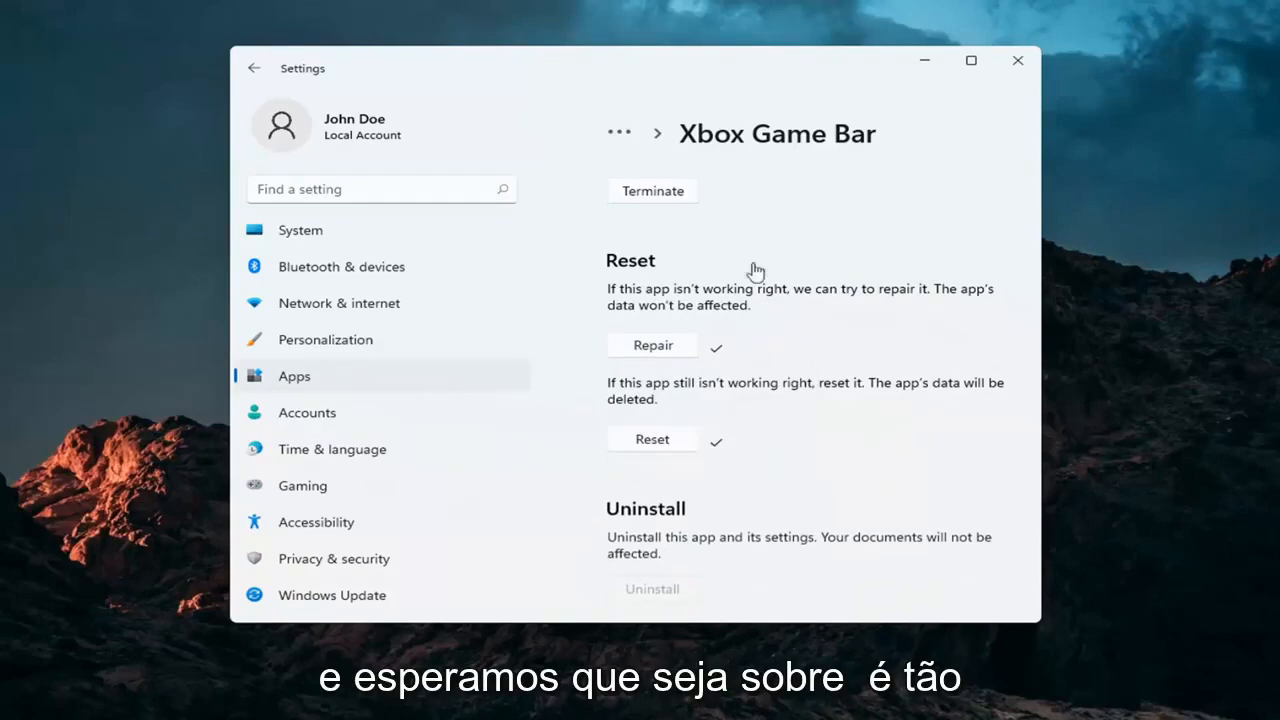
click(1016, 60)
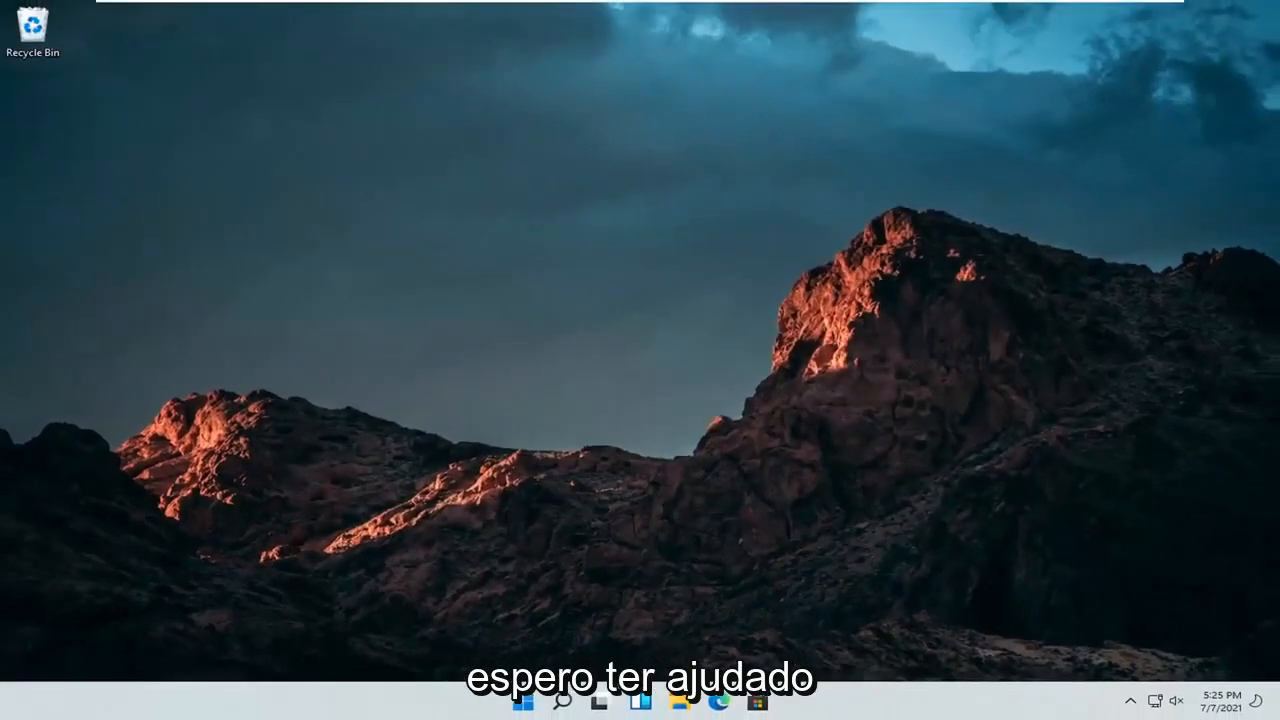